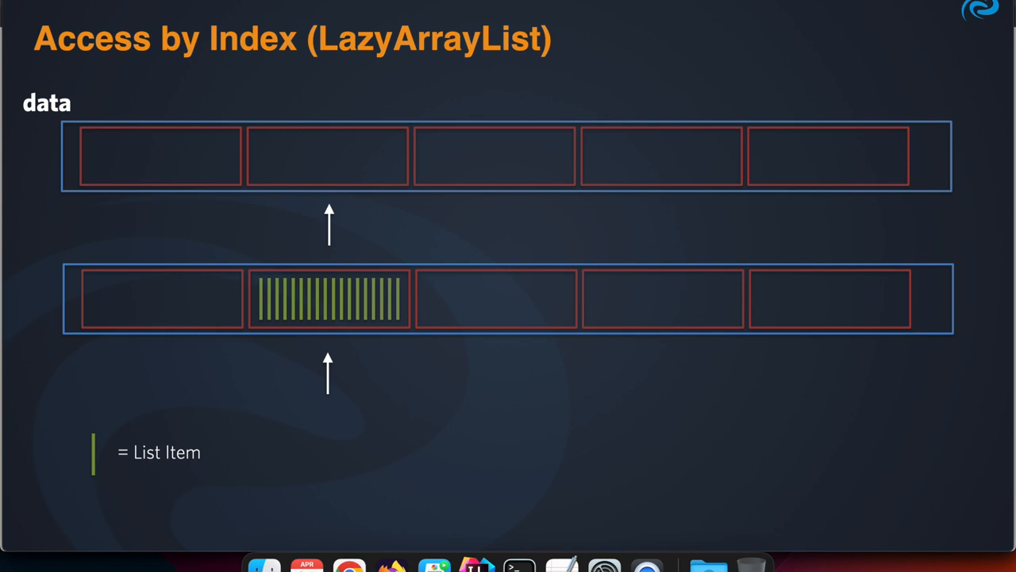
Advance to the Performance Comparison slide contrasting ArrayList and LazyArrayList on 1 million strings.
key("right")
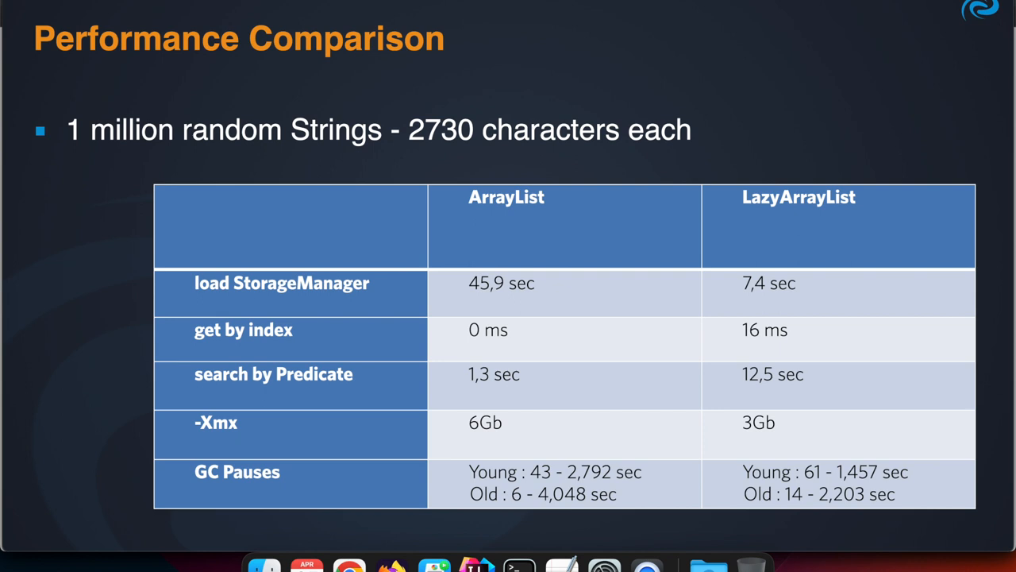
key("right")
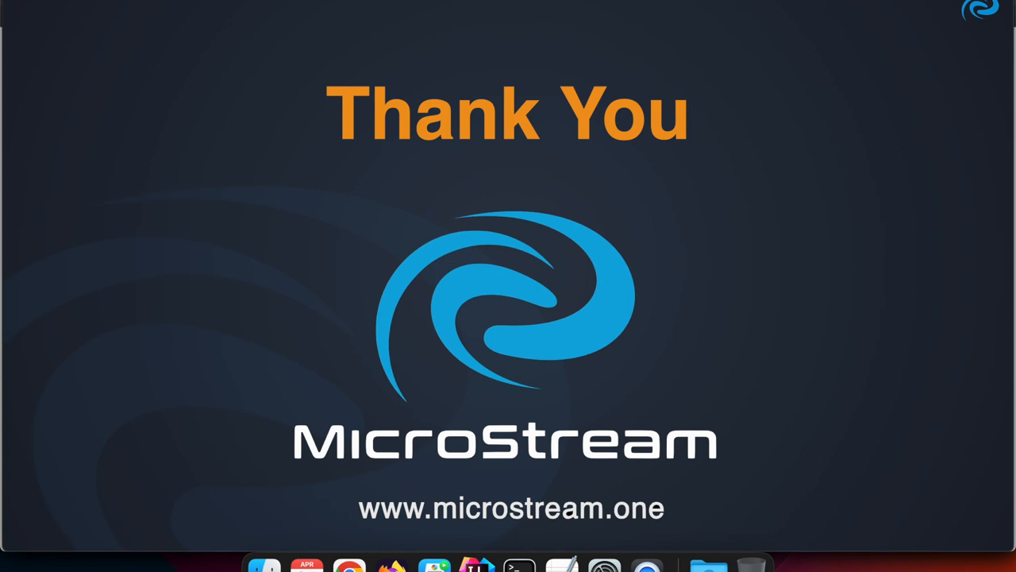